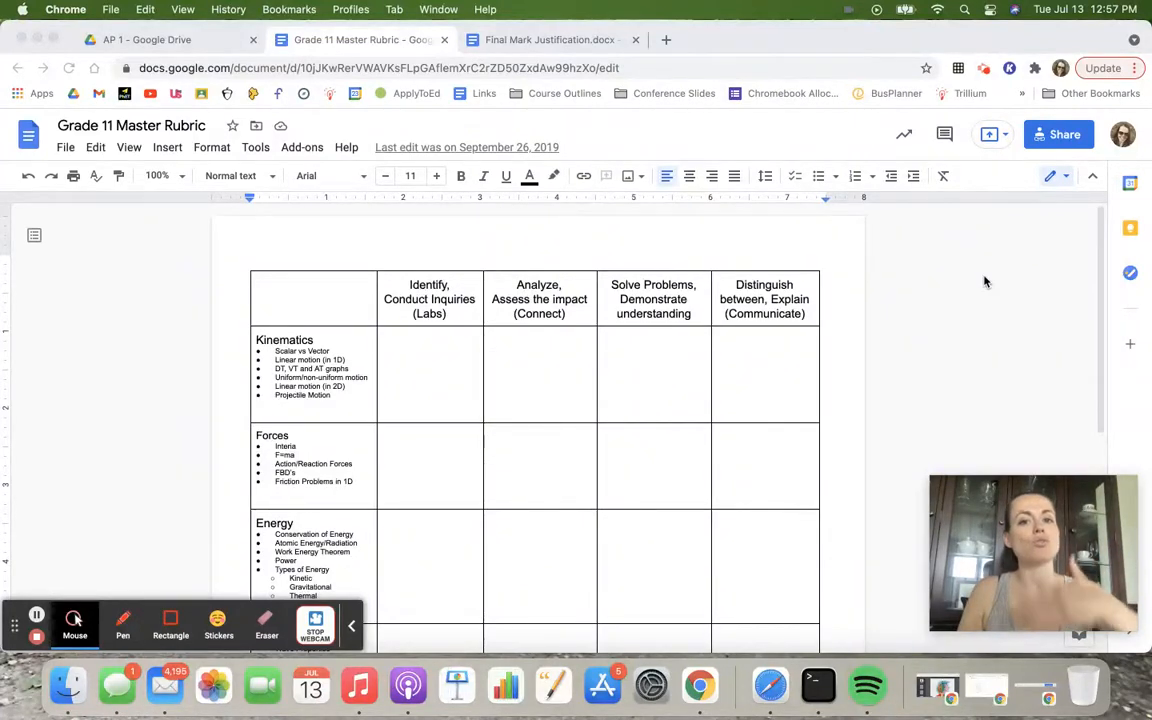
mouse_move(718, 400)
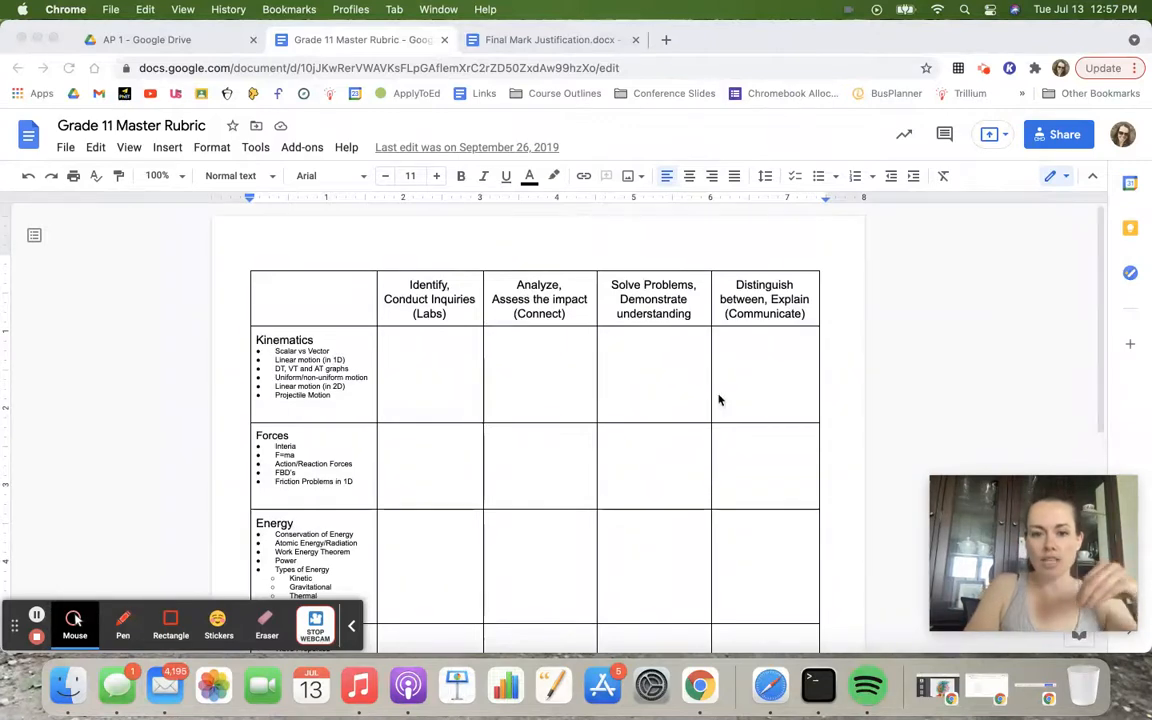
- Switch to the Final Mark Justification document and scroll to its Essential Learning and Goal table
scroll("up", 3)
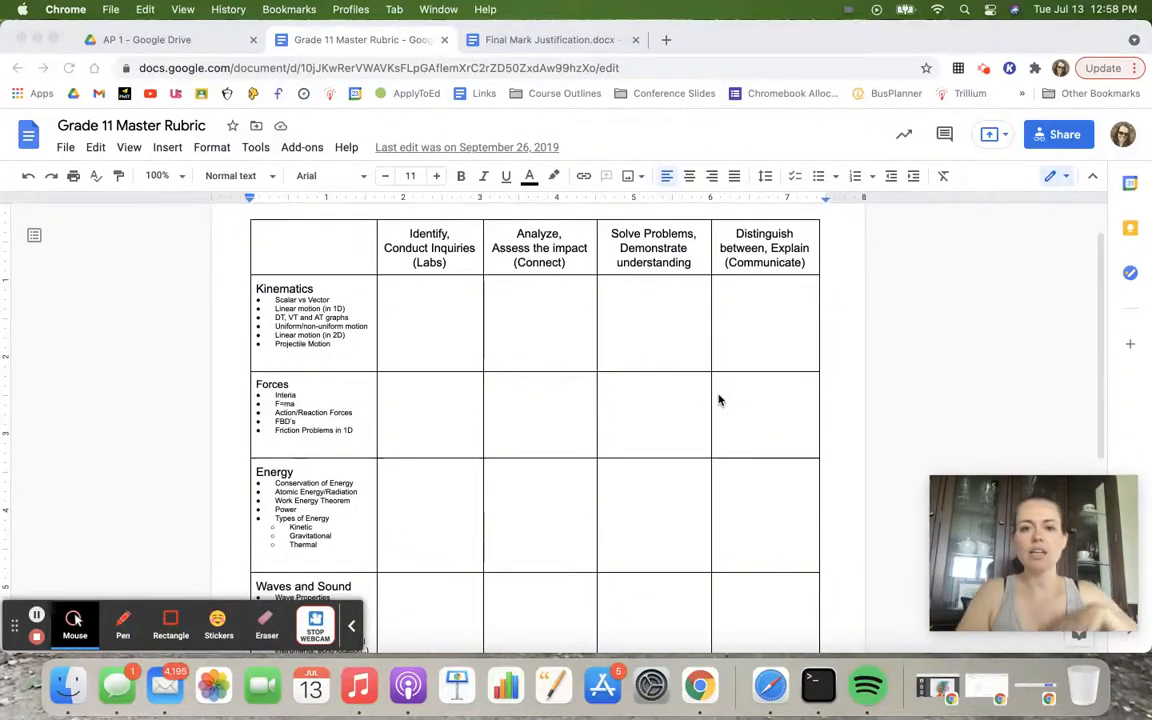
mouse_move(440, 330)
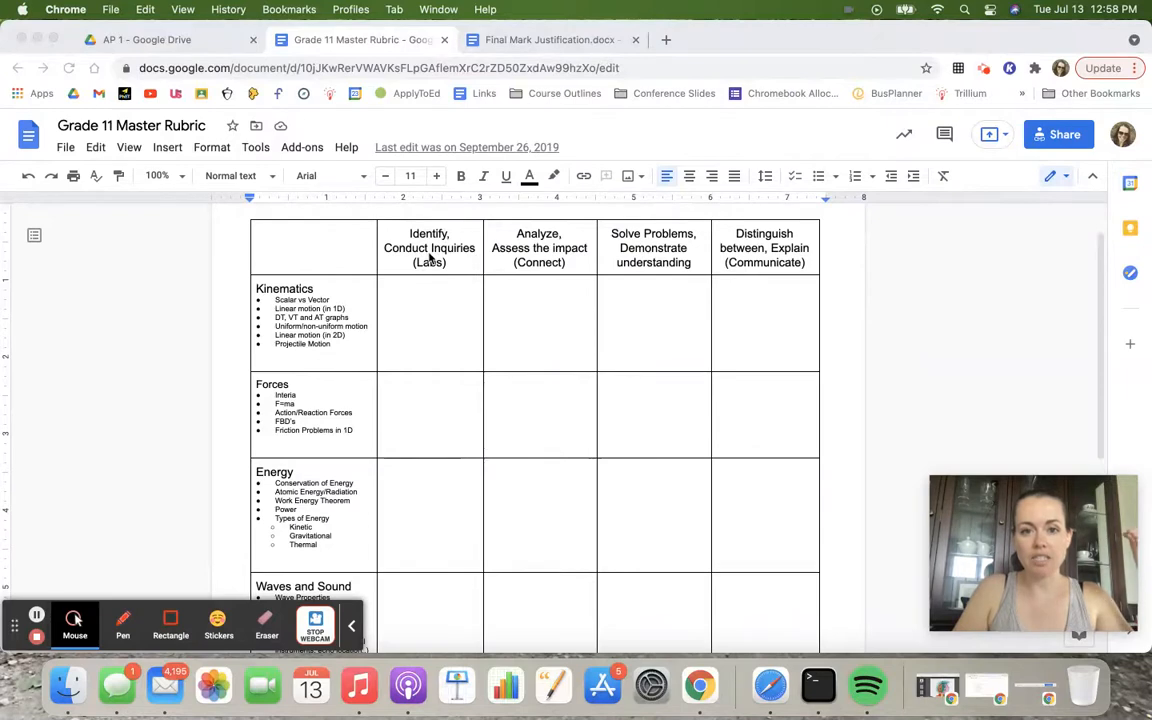
mouse_move(538, 244)
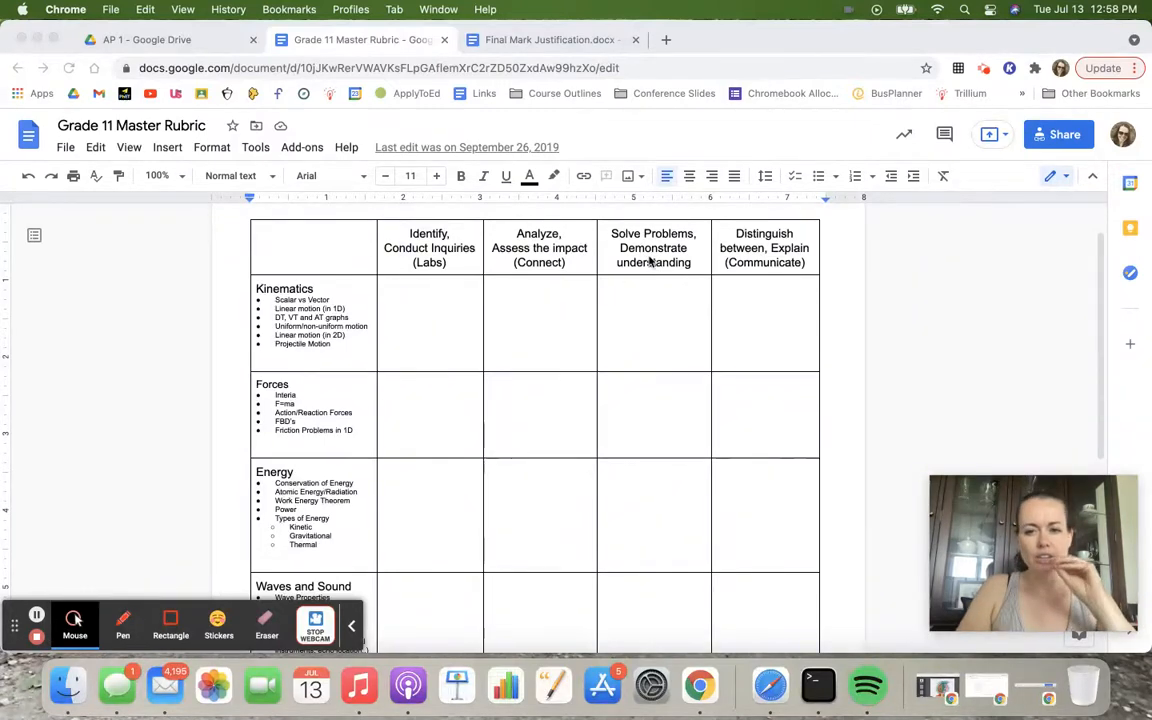
mouse_move(800, 284)
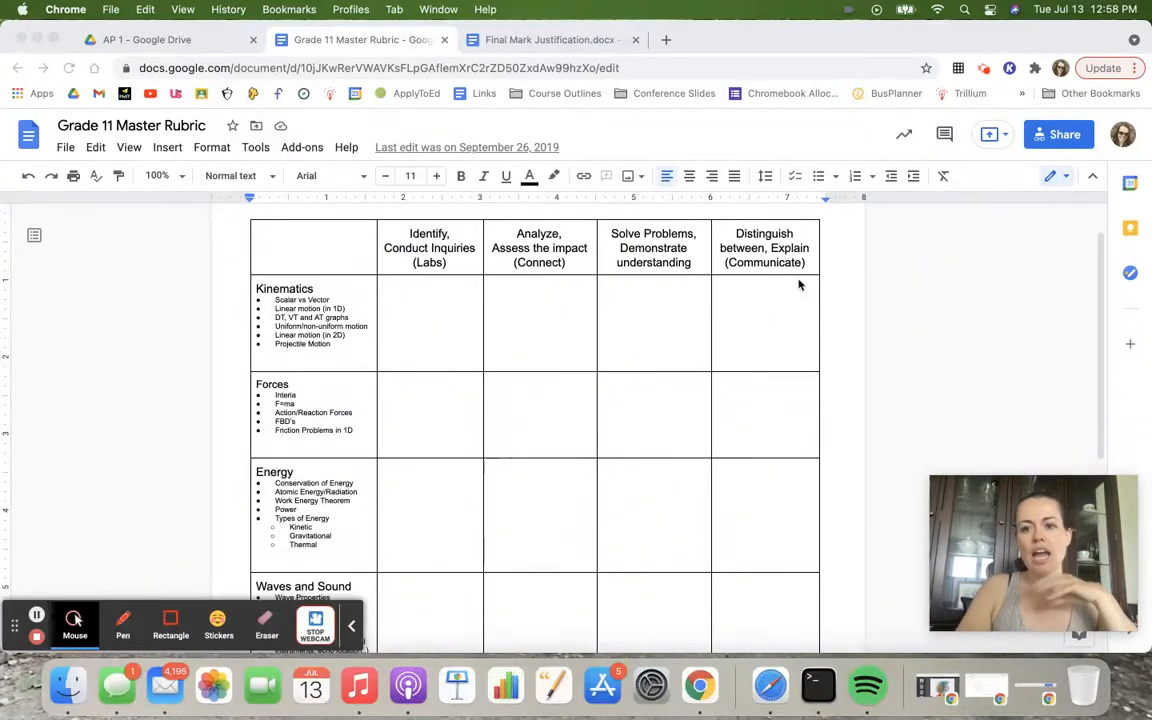
mouse_move(788, 290)
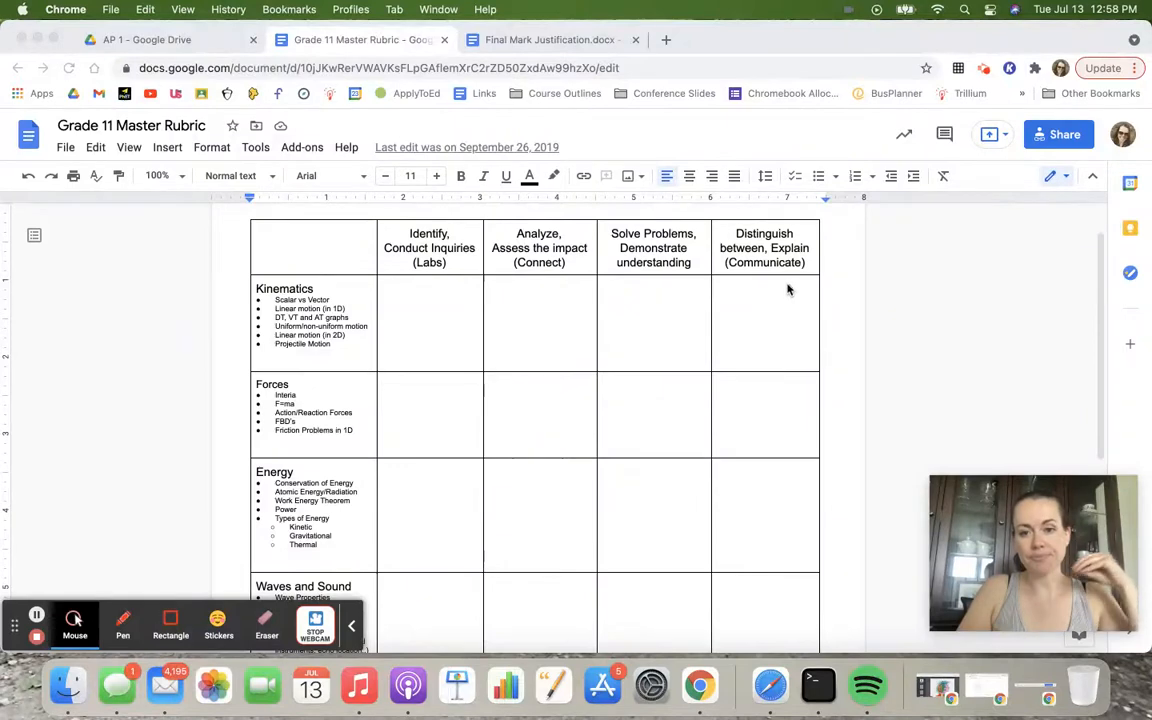
mouse_move(348, 344)
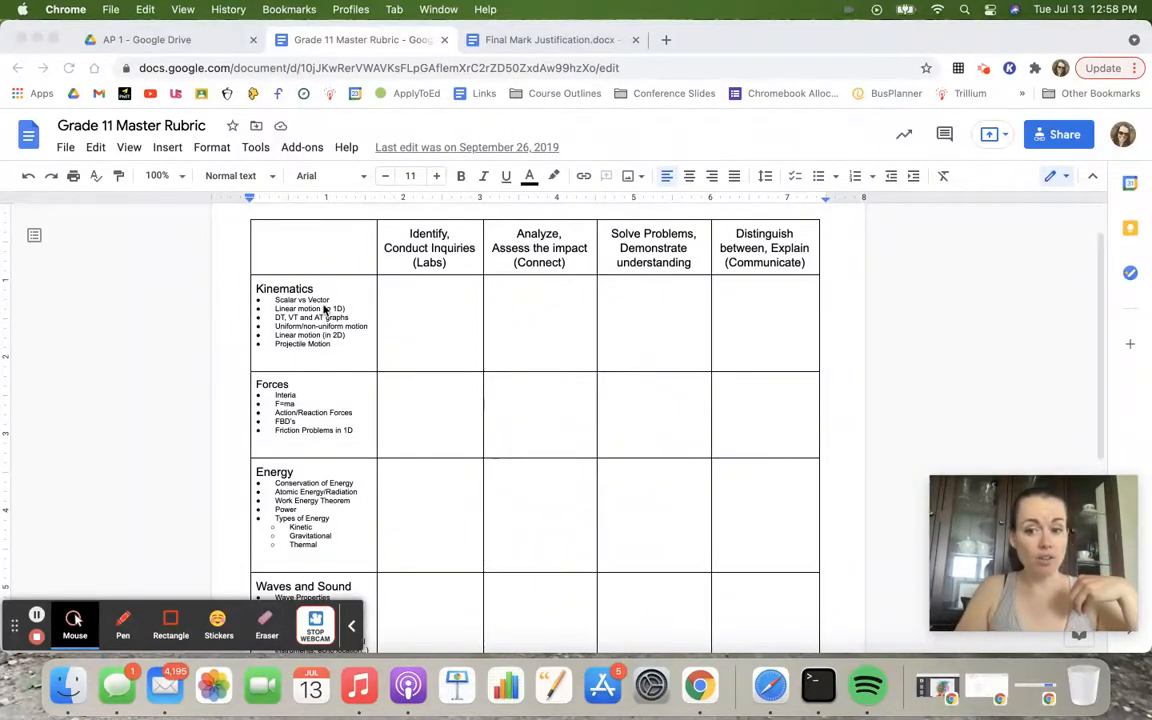
scroll("down", 3)
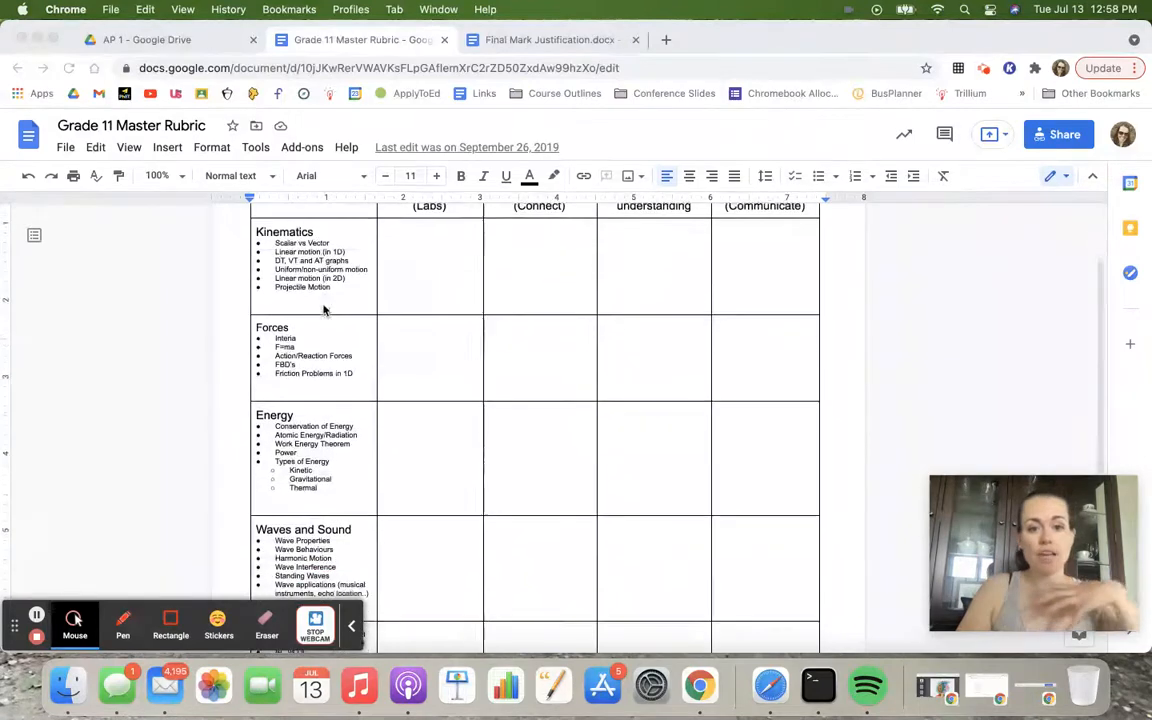
scroll("up", 3)
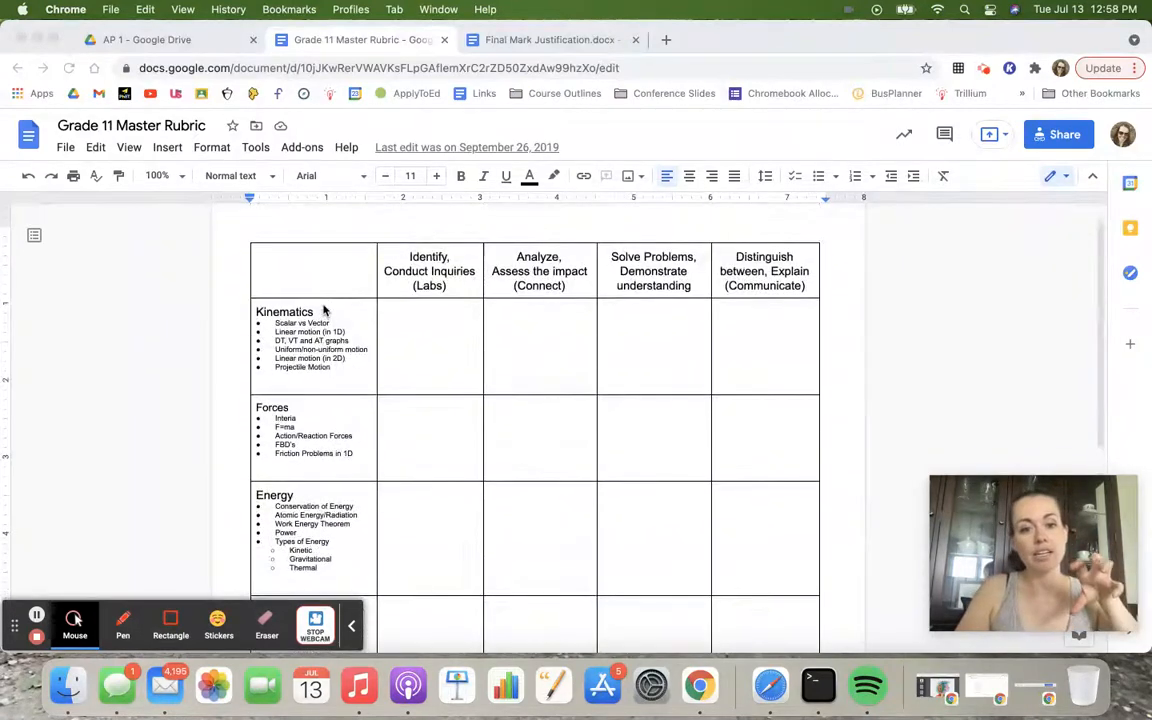
mouse_move(330, 434)
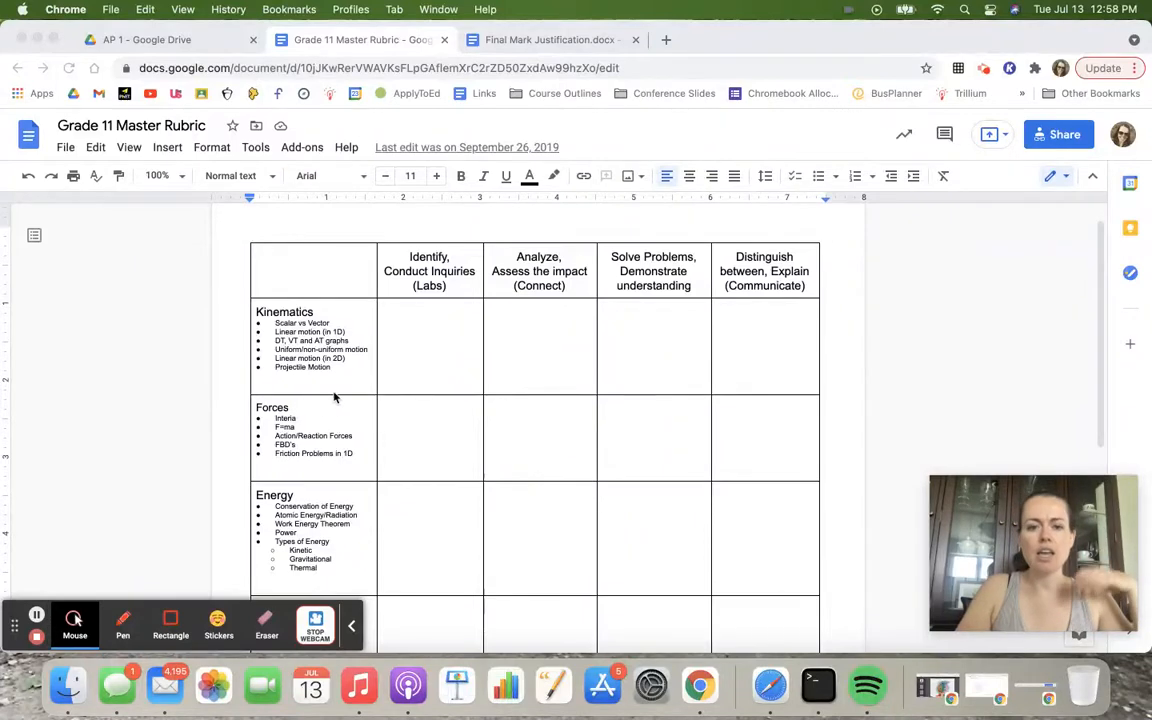
mouse_move(400, 400)
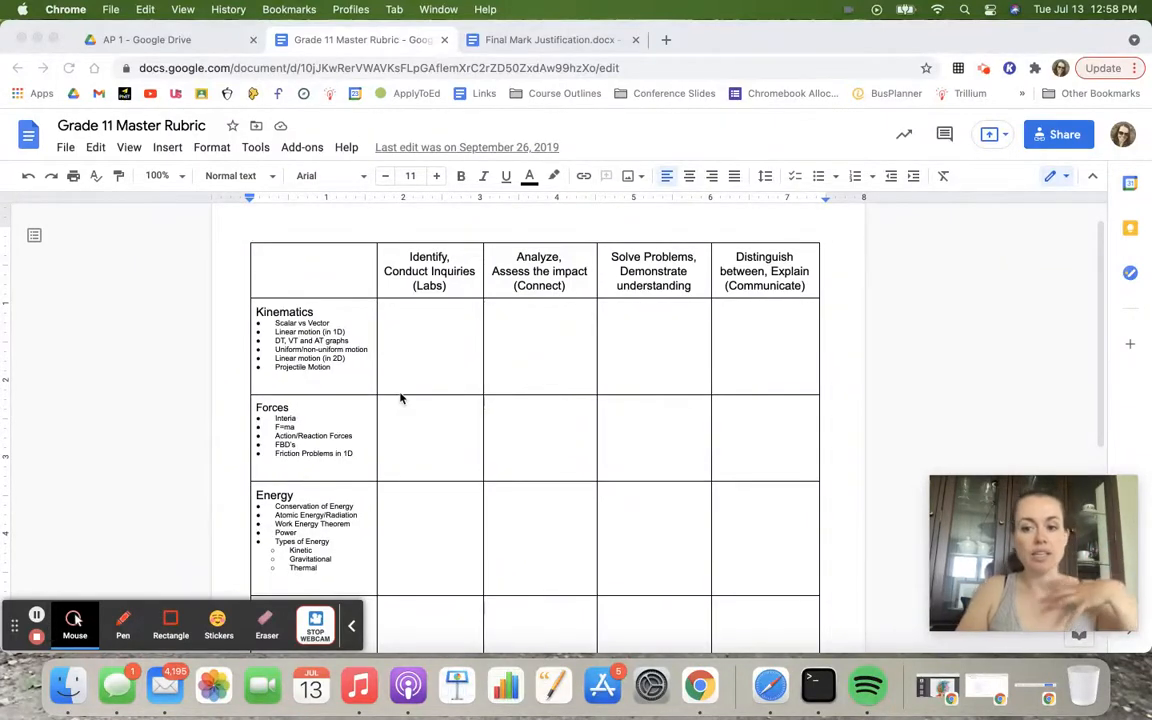
mouse_move(438, 360)
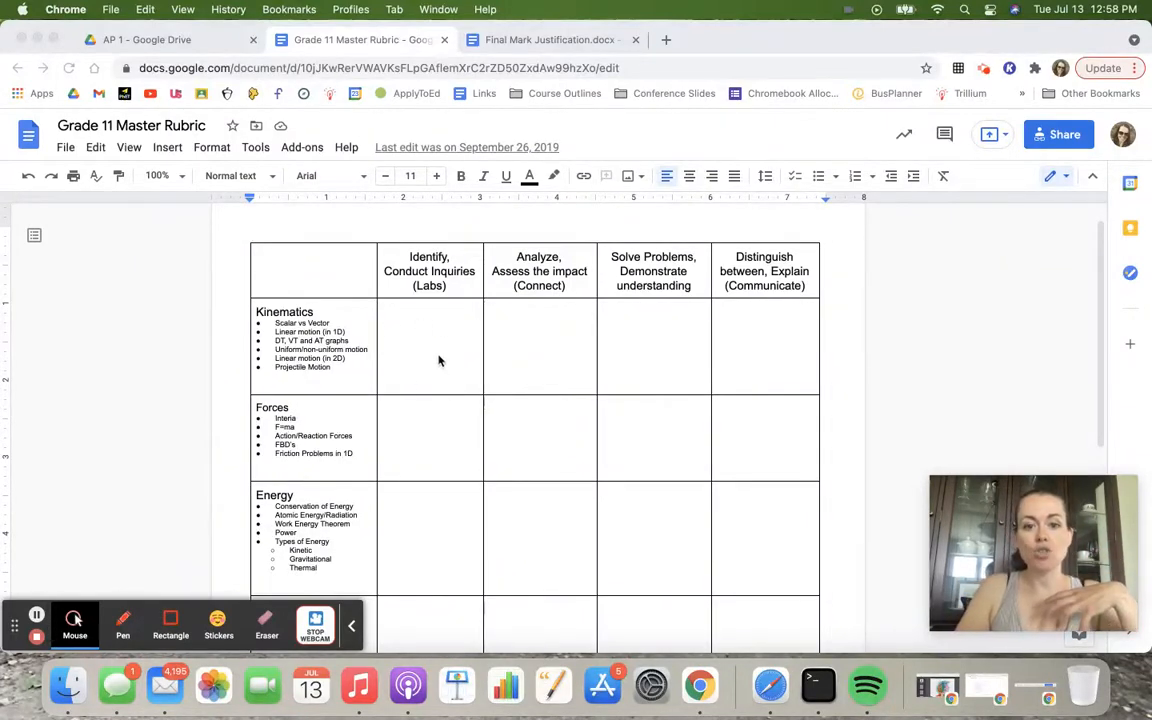
mouse_move(716, 364)
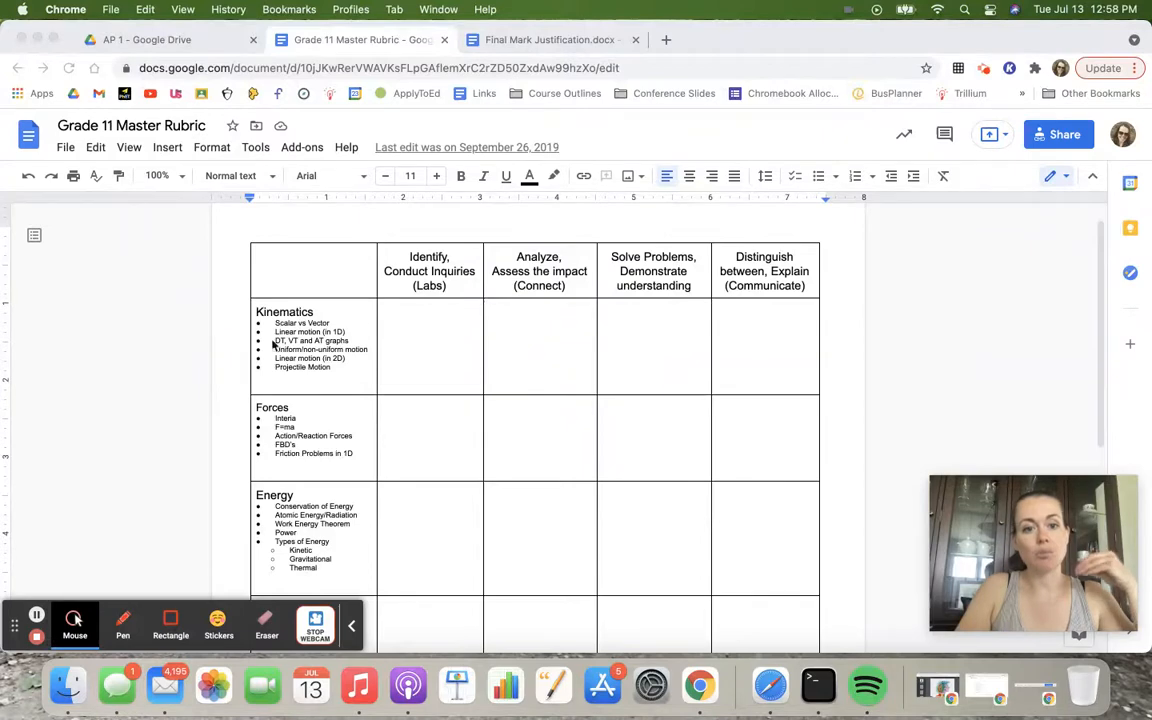
mouse_move(434, 344)
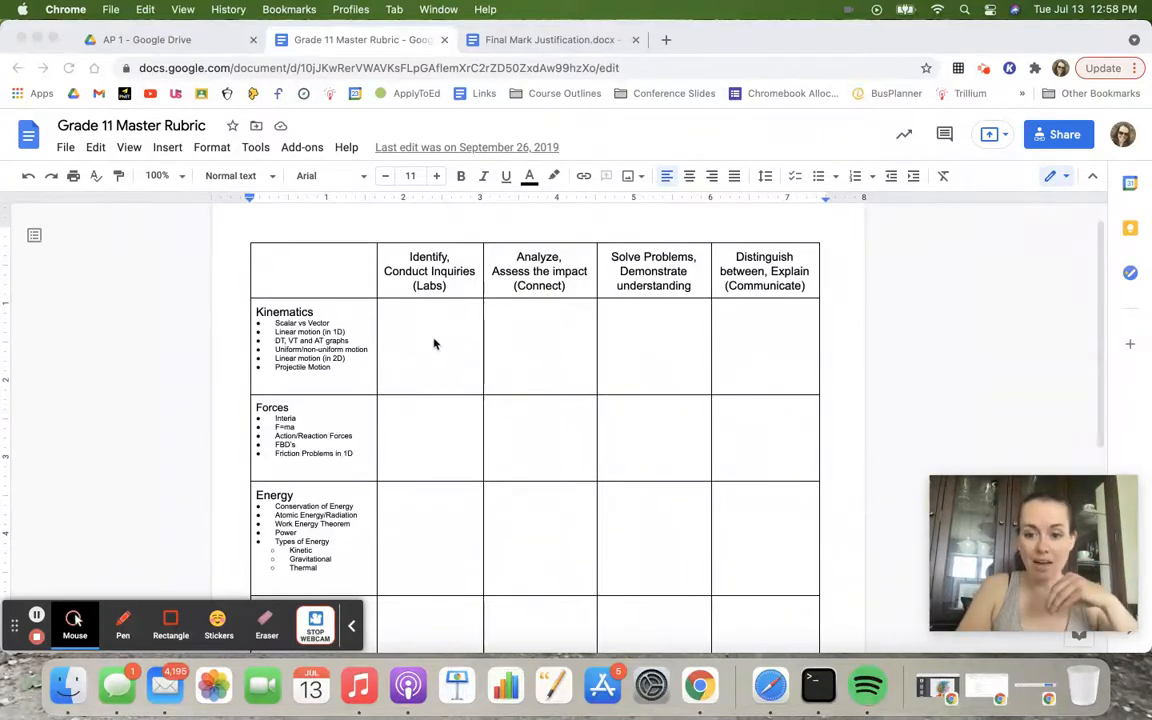
mouse_move(540, 384)
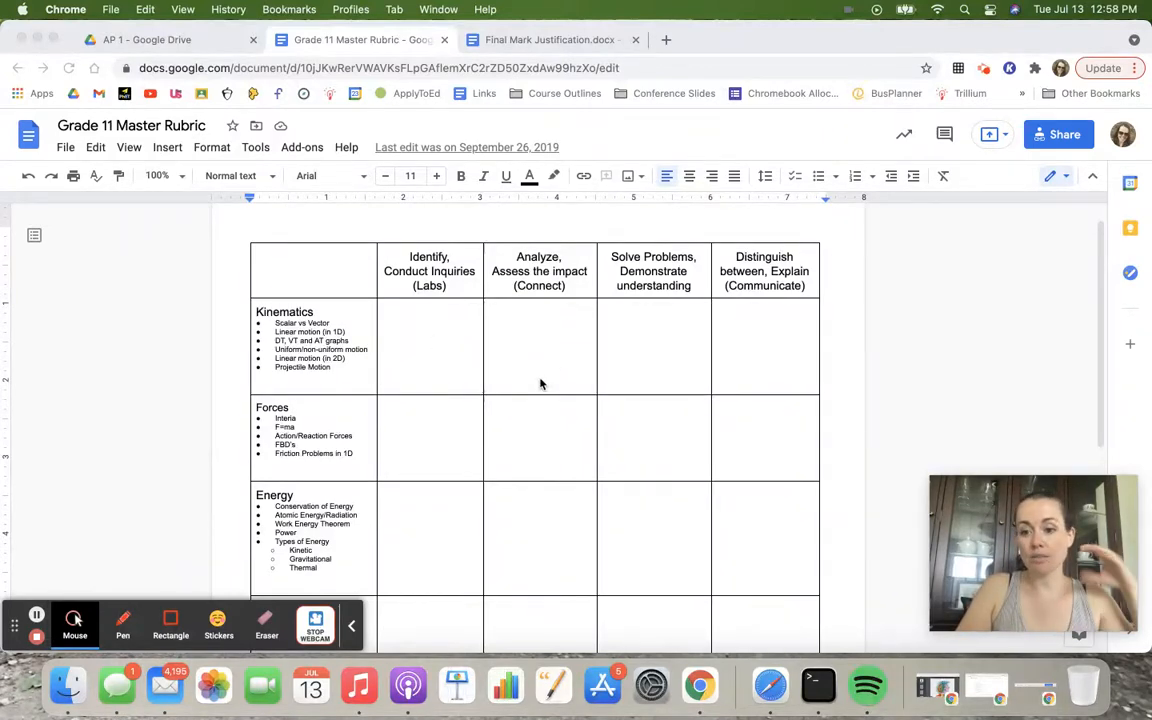
mouse_move(648, 340)
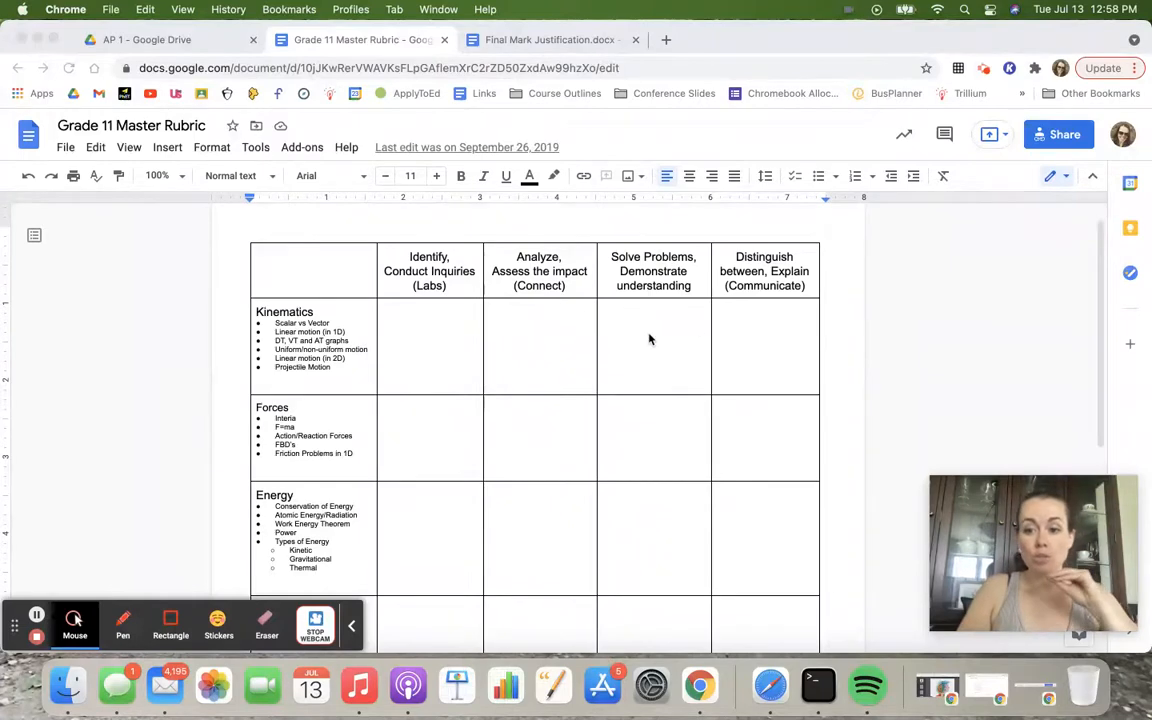
mouse_move(758, 350)
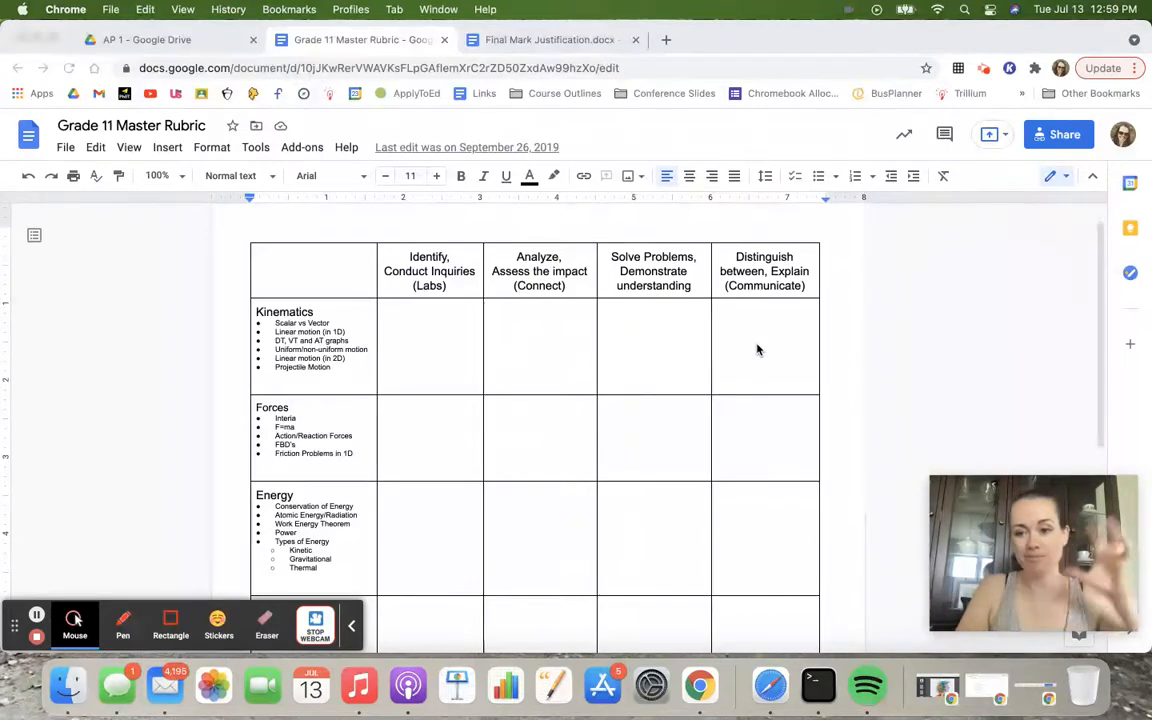
mouse_move(484, 384)
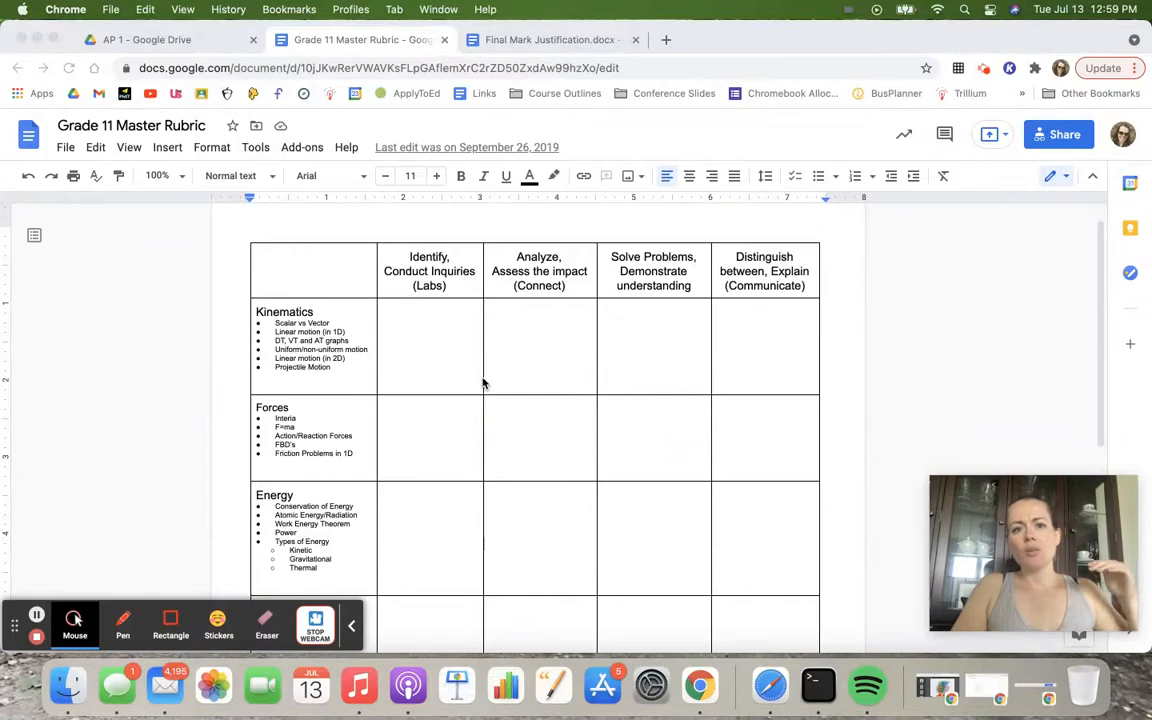
mouse_move(688, 544)
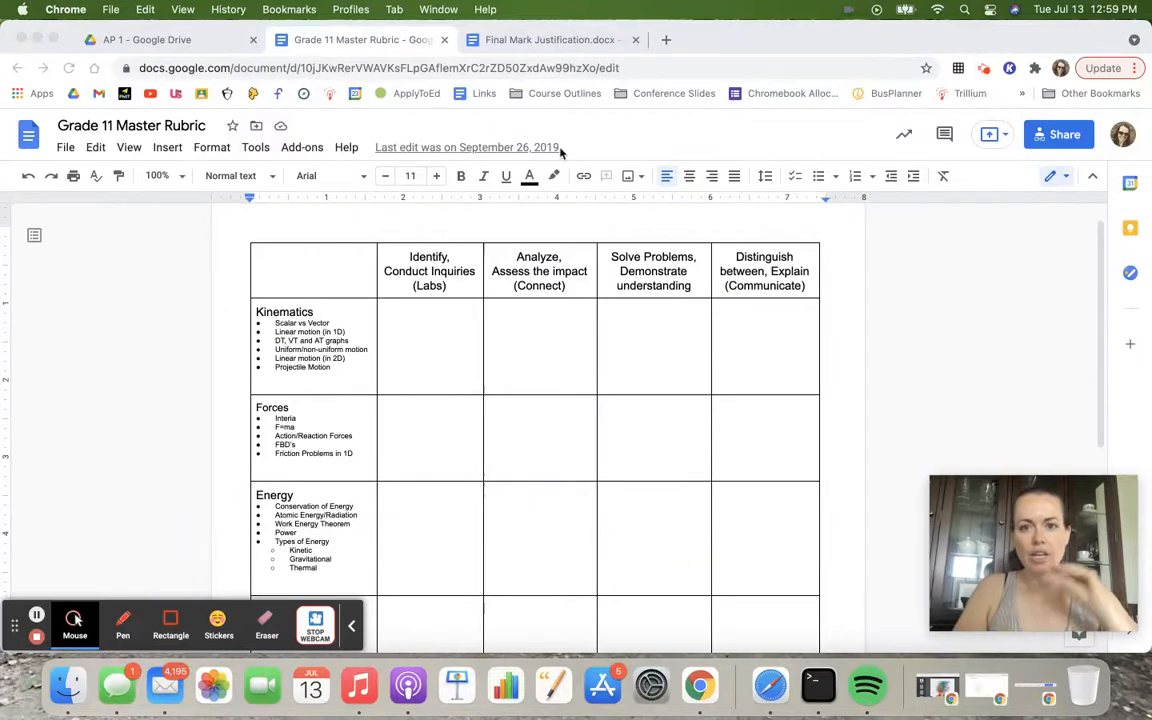
left_click(548, 40)
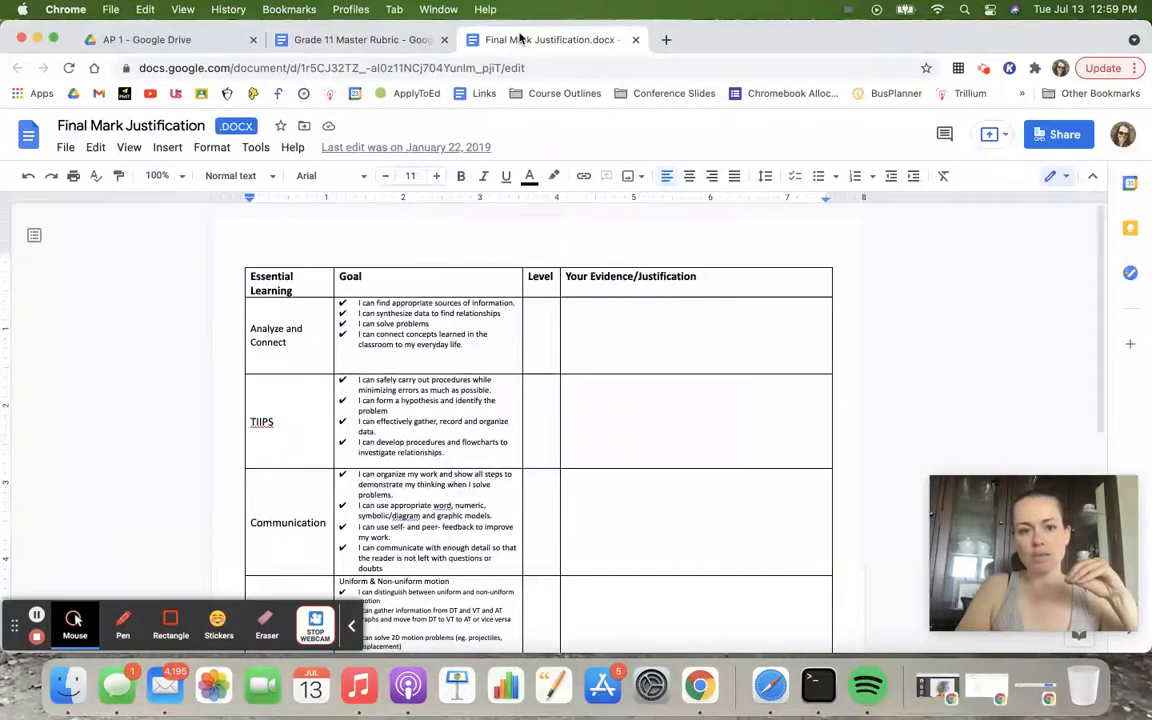
scroll("up", 3)
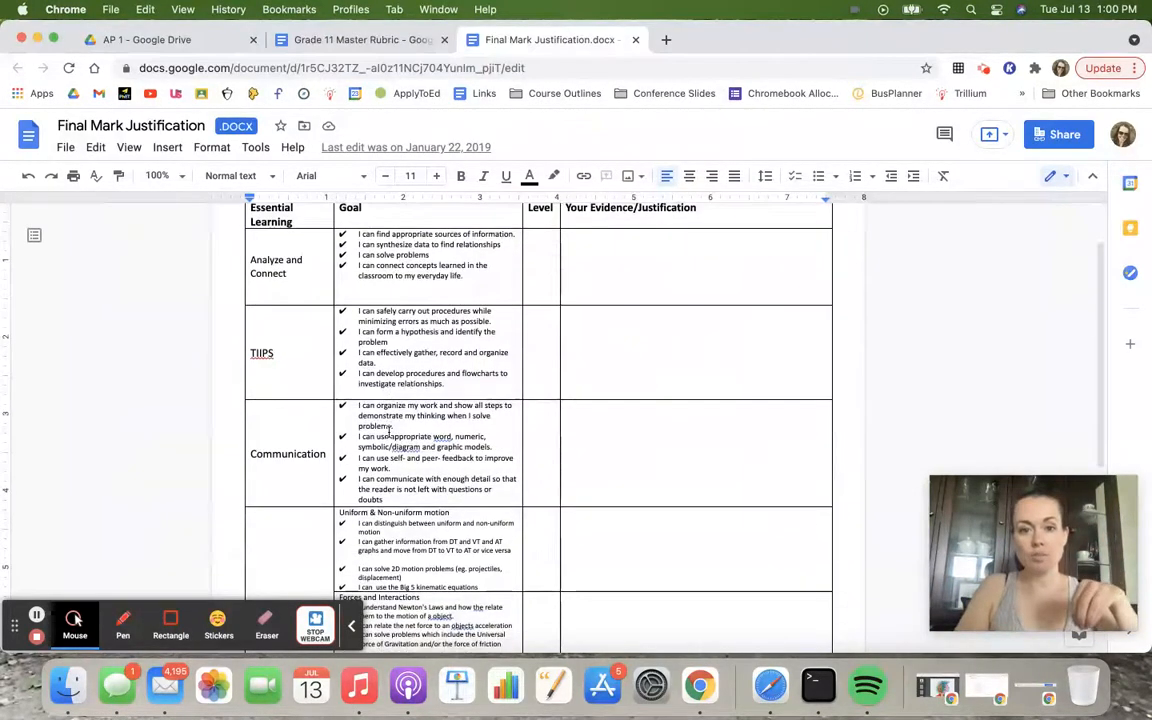
scroll("up", 3)
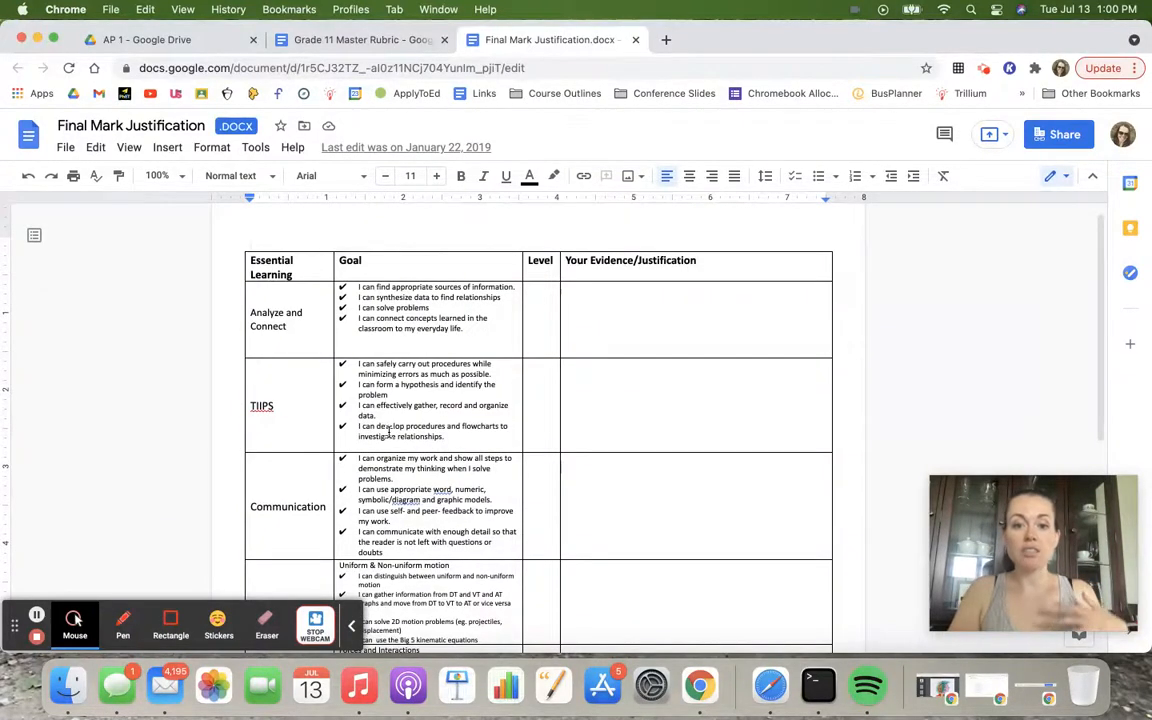
mouse_move(676, 528)
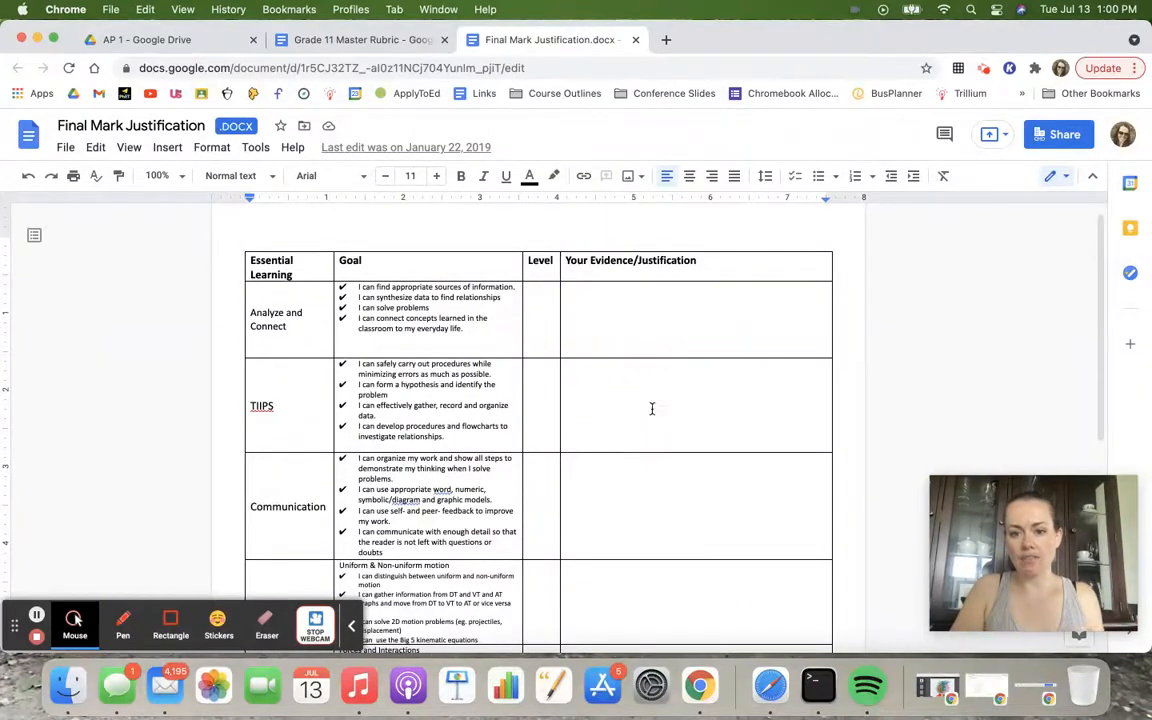
scroll("down", 3)
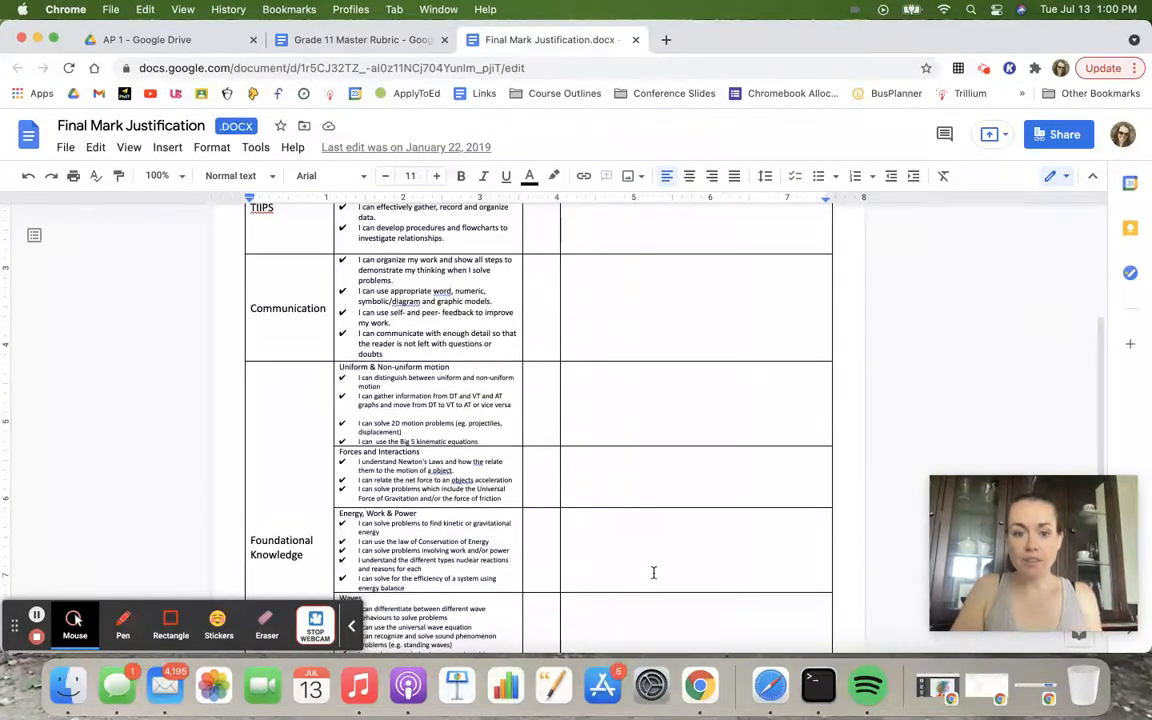
scroll("up", 3)
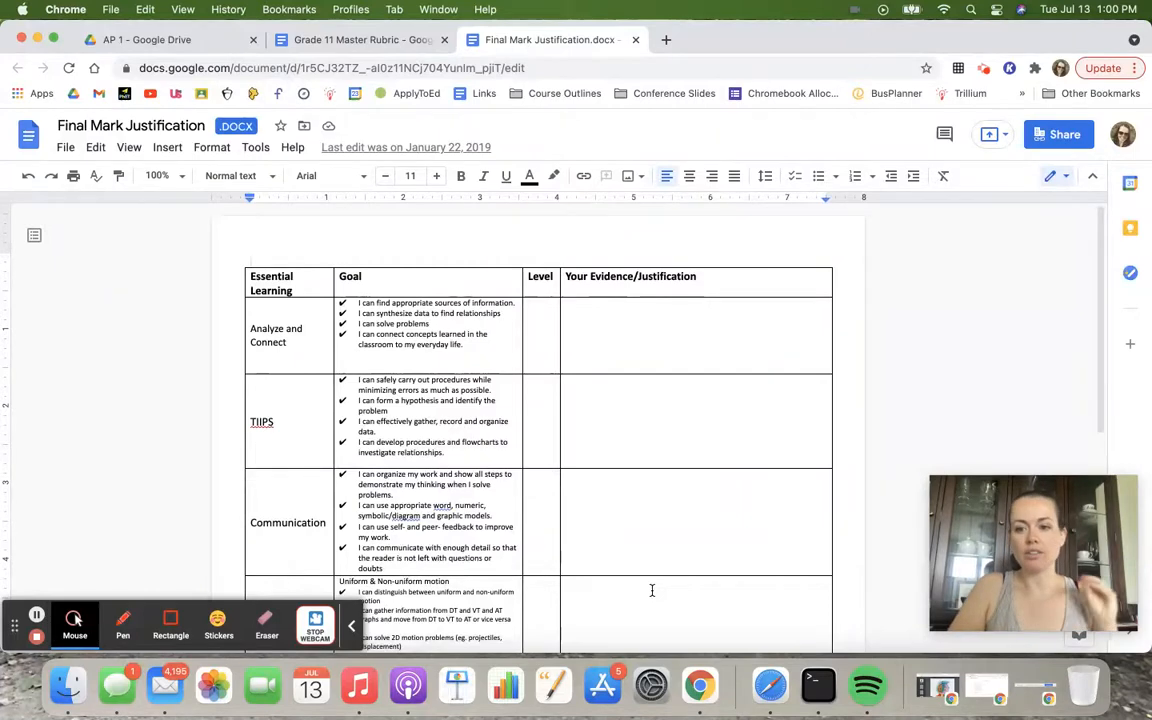
mouse_move(648, 424)
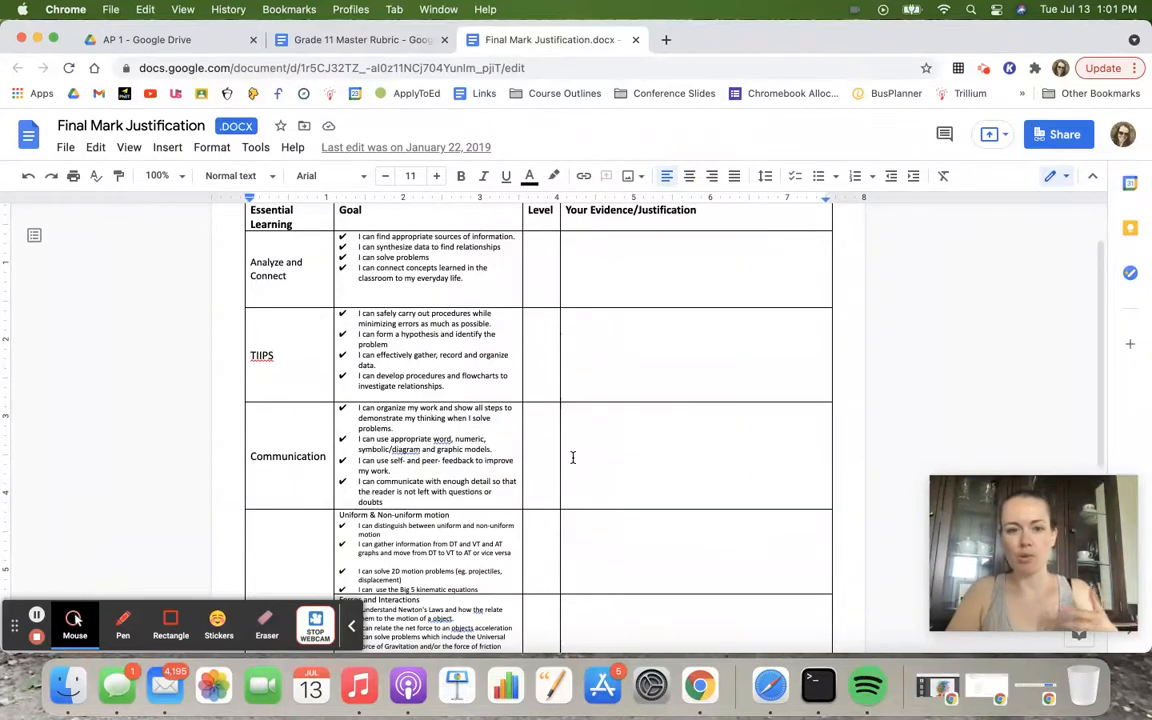
mouse_move(488, 428)
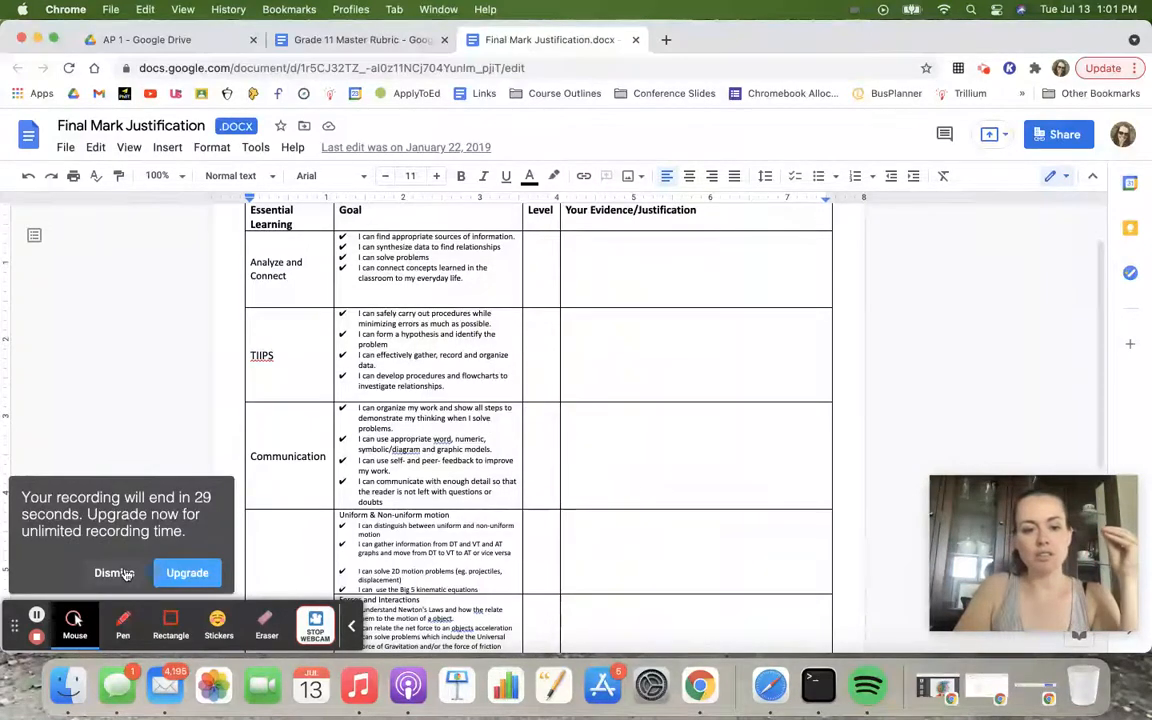
left_click(114, 572)
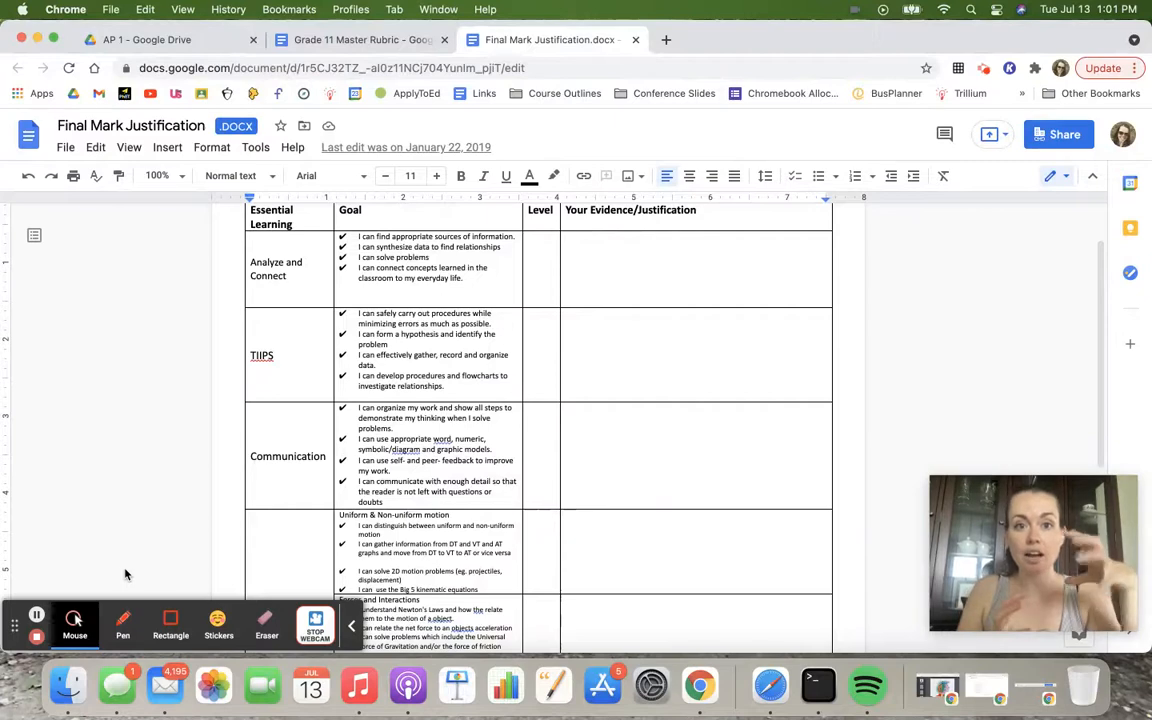